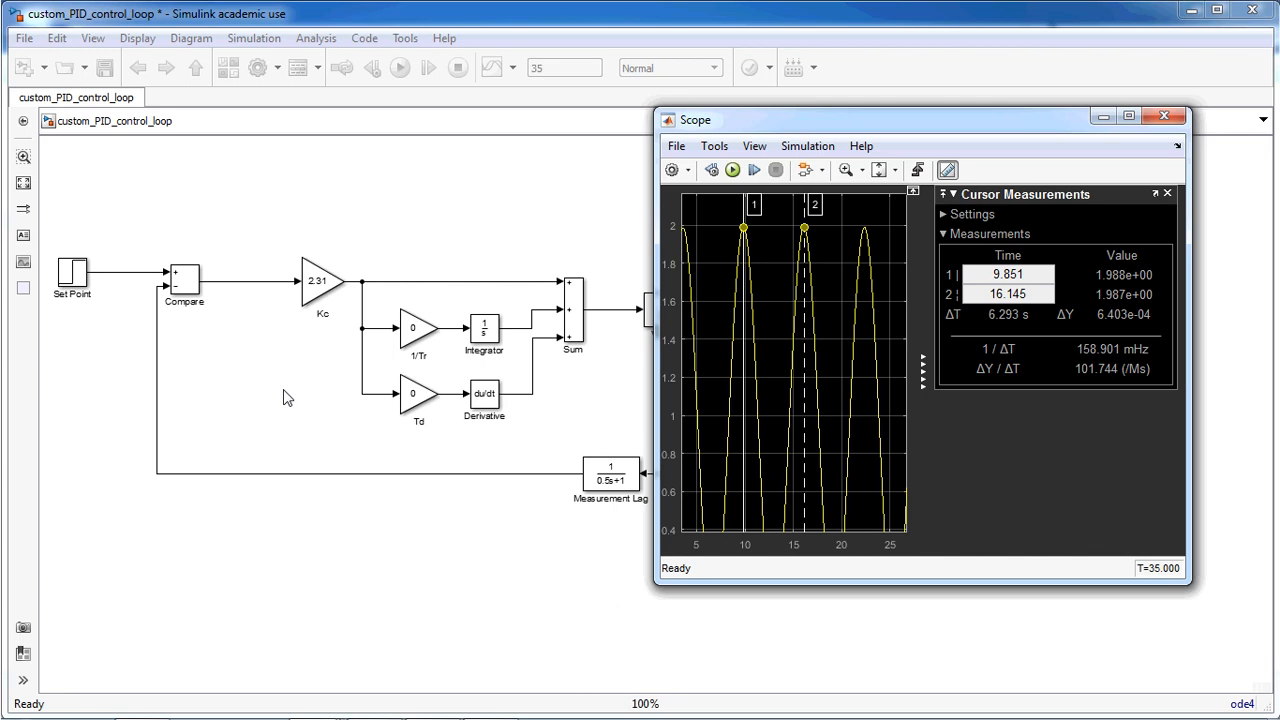
{"action": "mouse_move", "coordinate": [331, 196]}
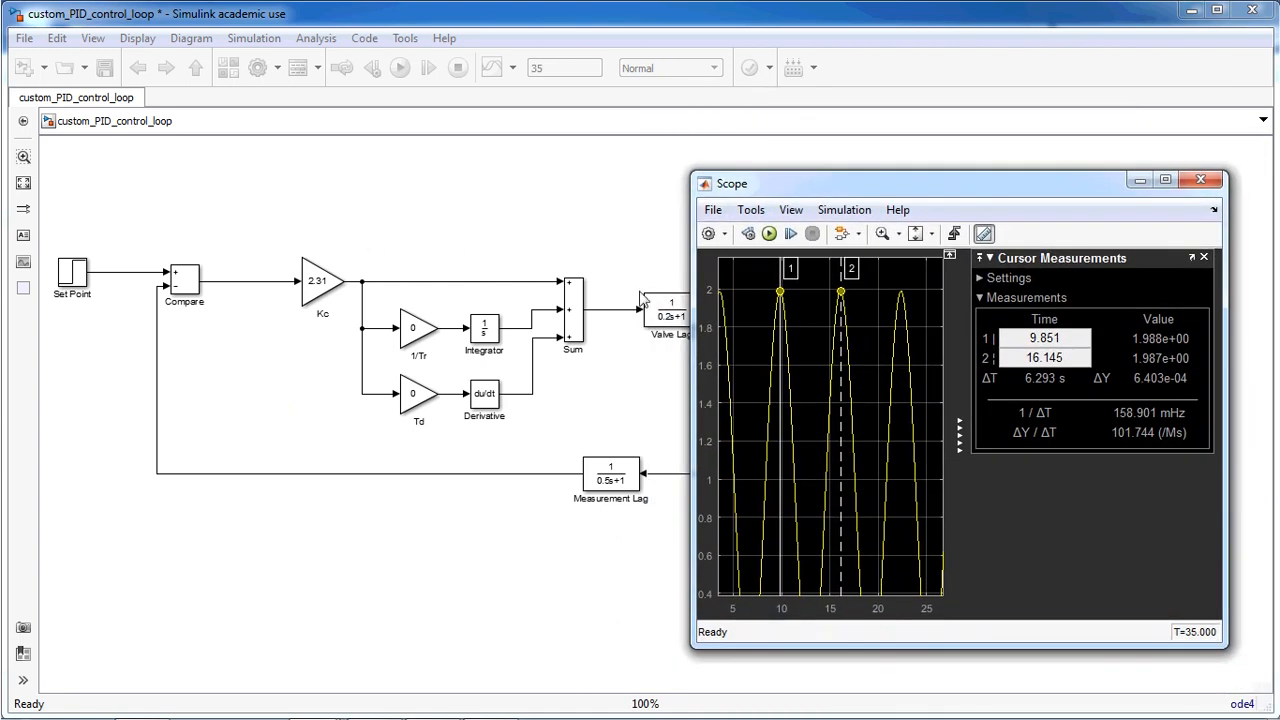
{"action": "mouse_move", "coordinate": [500, 263]}
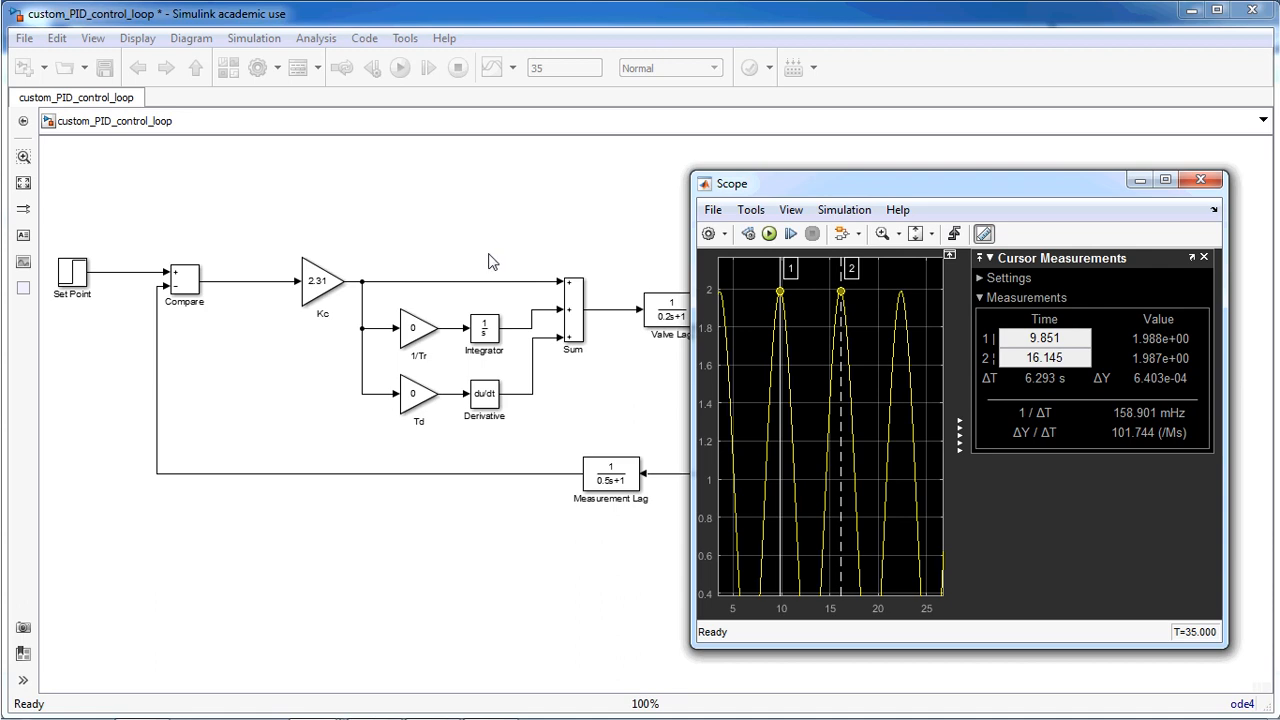
{"action": "mouse_move", "coordinate": [975, 250]}
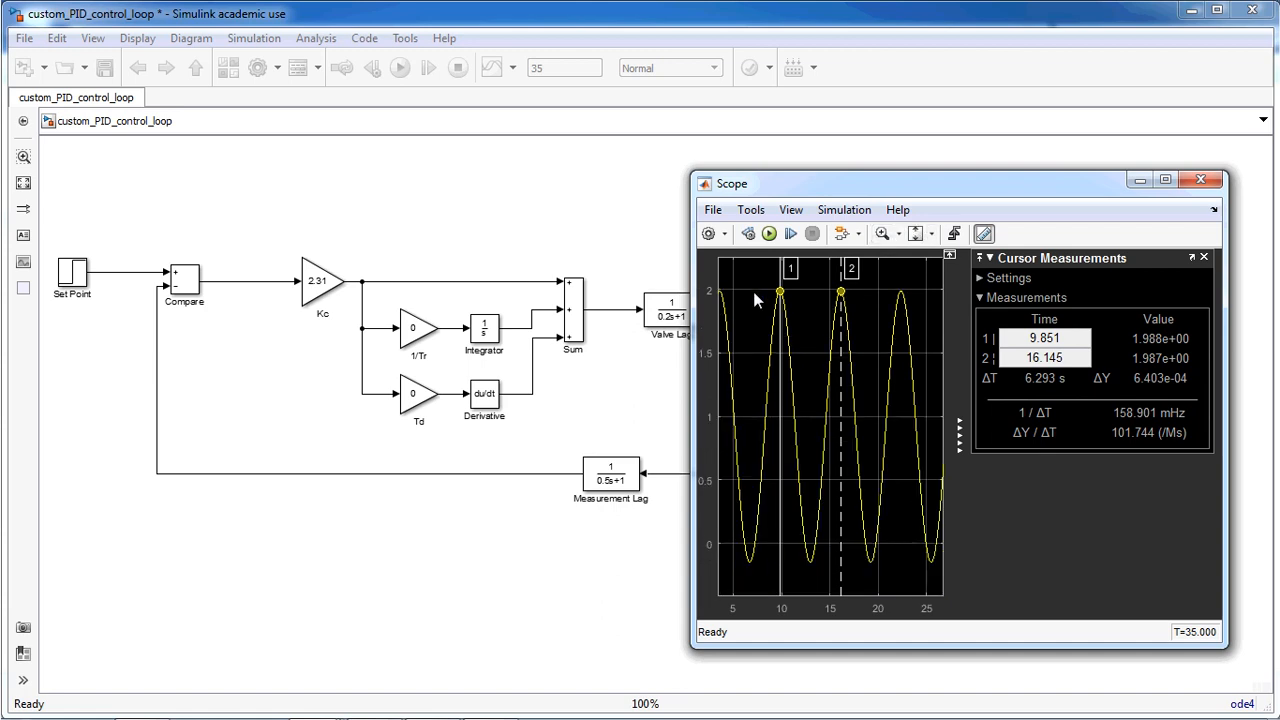
{"action": "mouse_move", "coordinate": [808, 270]}
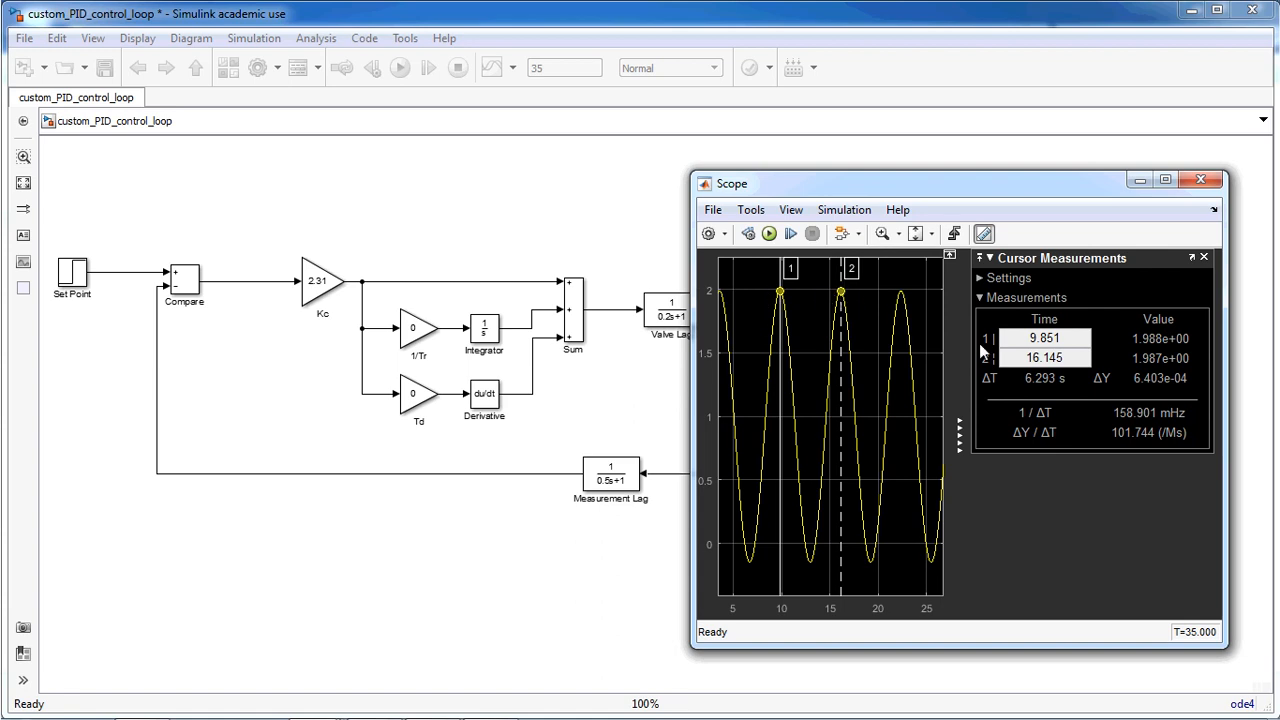
{"action": "mouse_move", "coordinate": [1106, 401]}
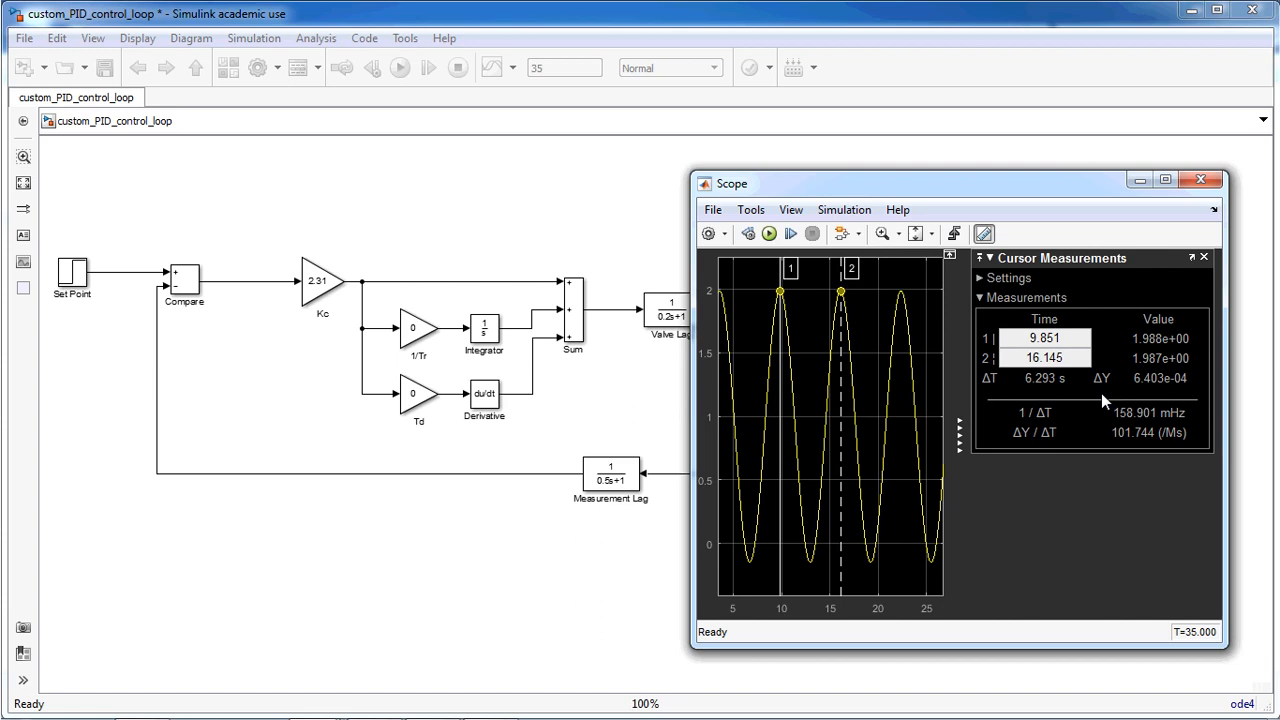
{"action": "mouse_move", "coordinate": [275, 307]}
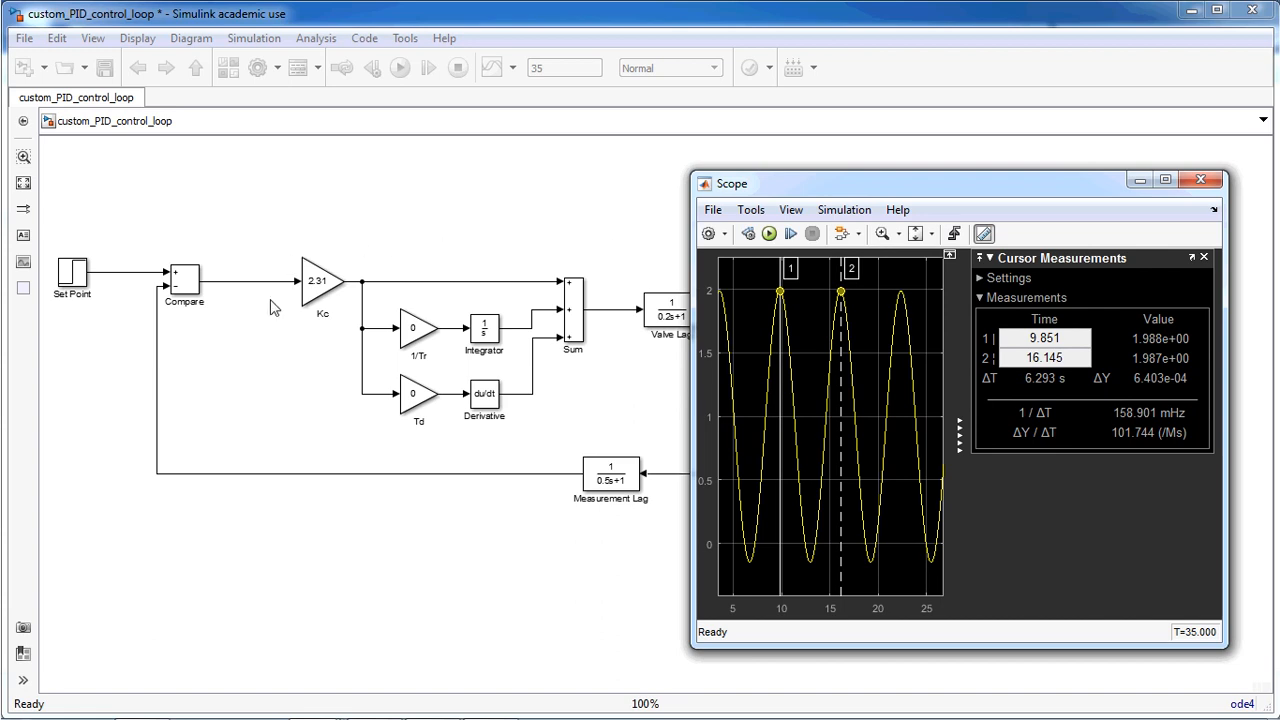
Autoscale the scope to fit the gain-2.31 oscillation and read the 6.293 s peak spacing
{"action": "left_click", "coordinate": [322, 285]}
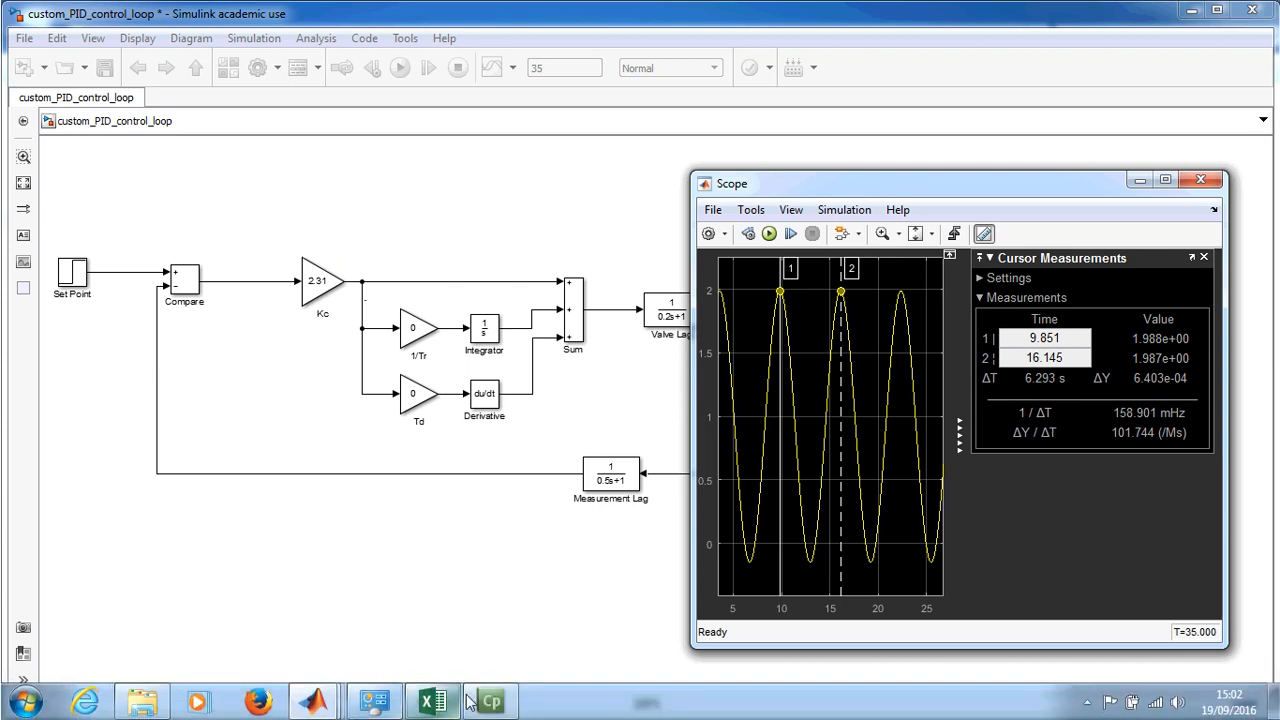
In the Ziegler–Nichols workbook, check Kc 2.31, Pu 6.293 and the P-only and PI rules
{"action": "left_click", "coordinate": [432, 700]}
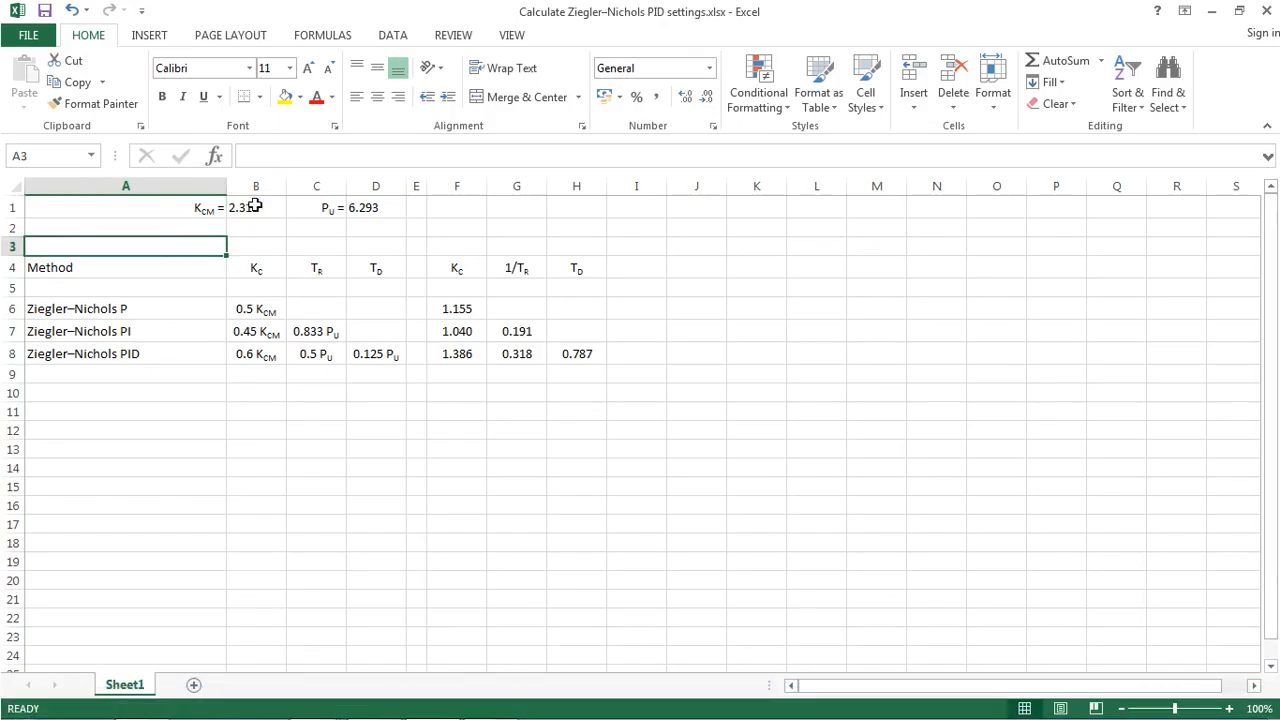
{"action": "left_click", "coordinate": [256, 207]}
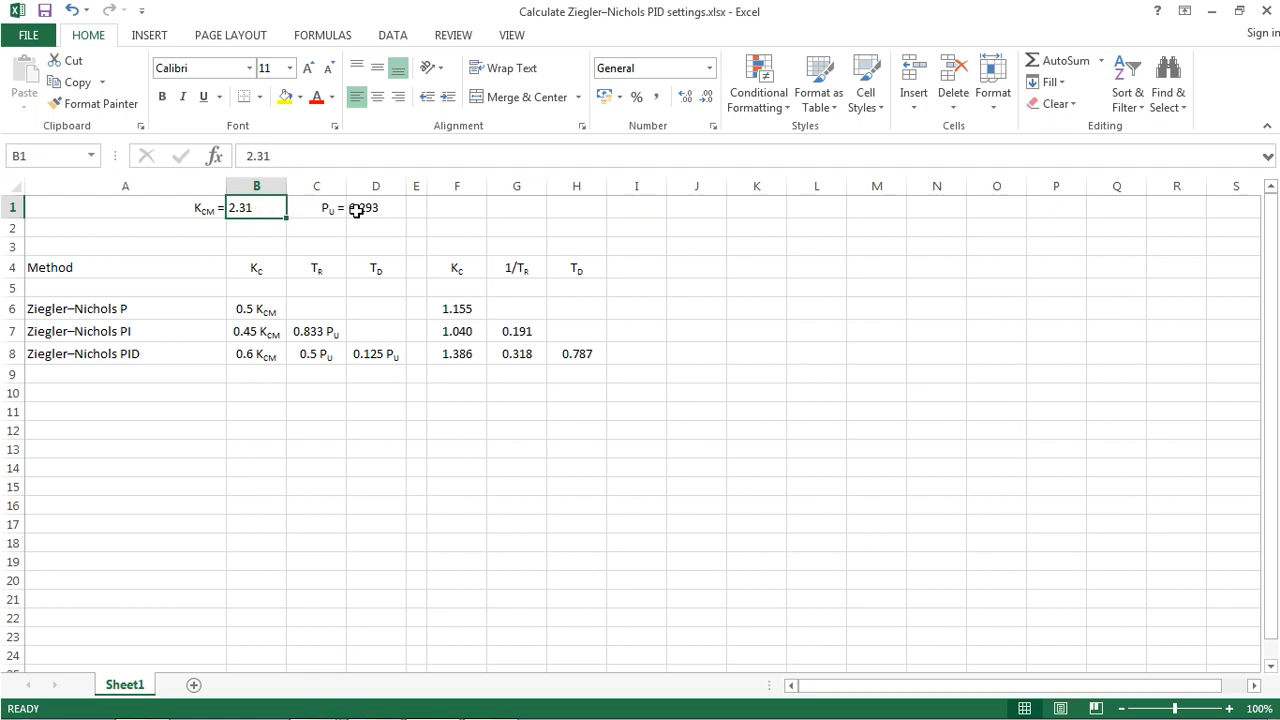
{"action": "left_click", "coordinate": [375, 207]}
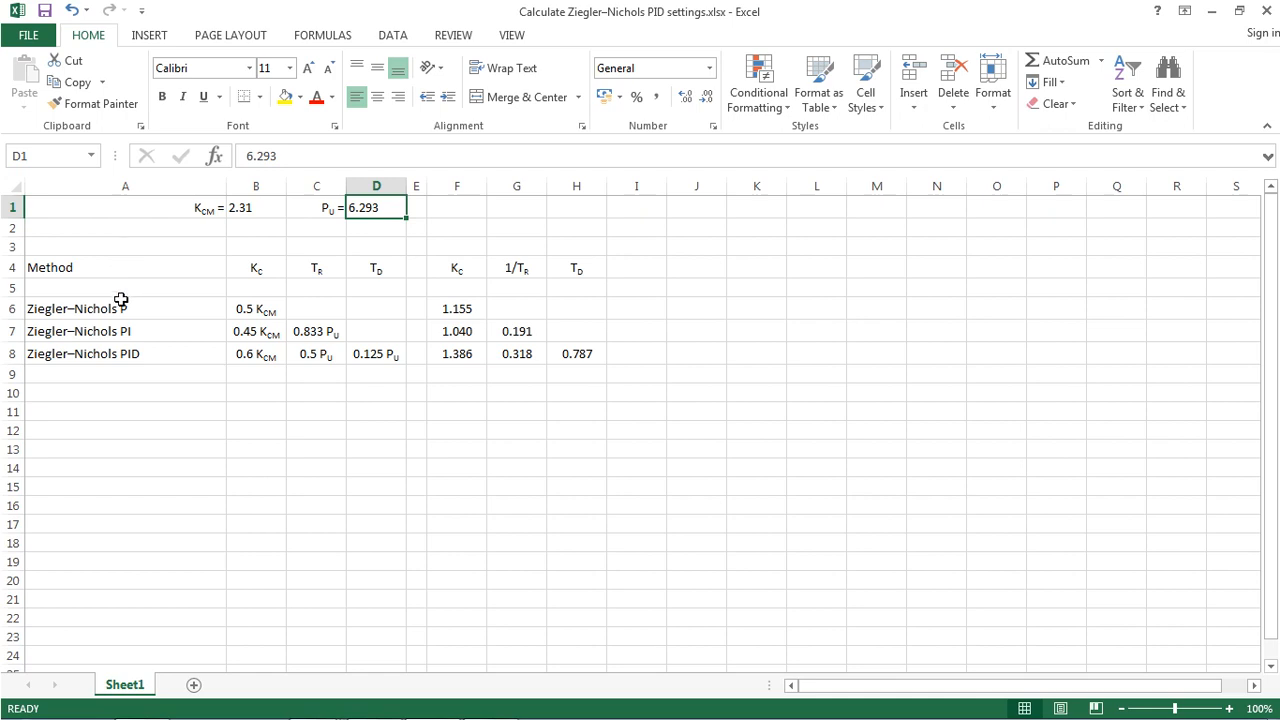
{"action": "left_click", "coordinate": [78, 331]}
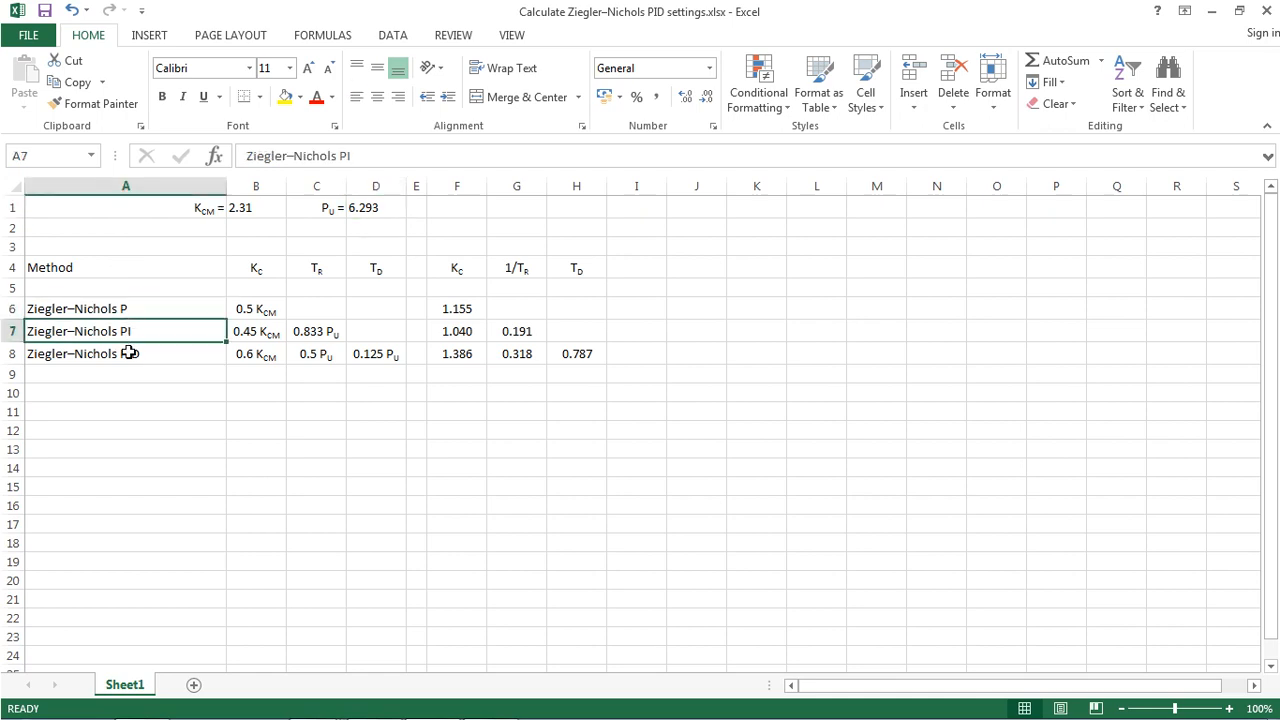
{"action": "left_click", "coordinate": [256, 308]}
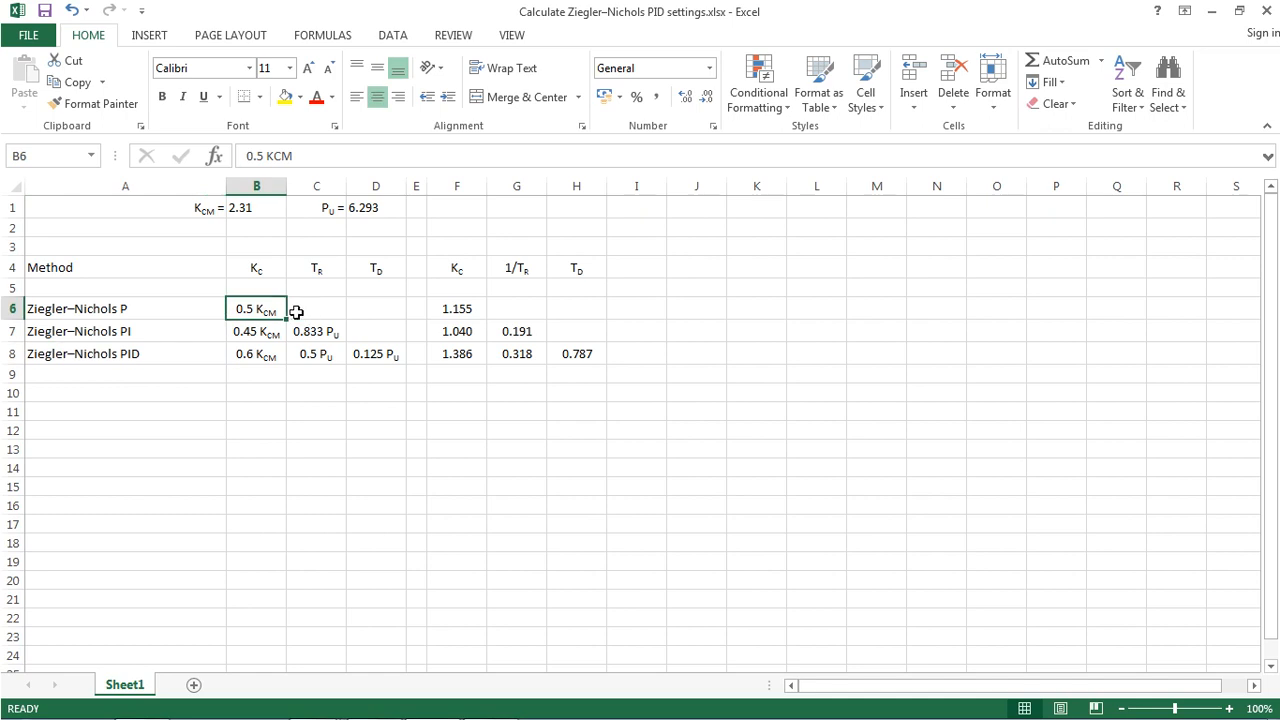
{"action": "mouse_move", "coordinate": [278, 308]}
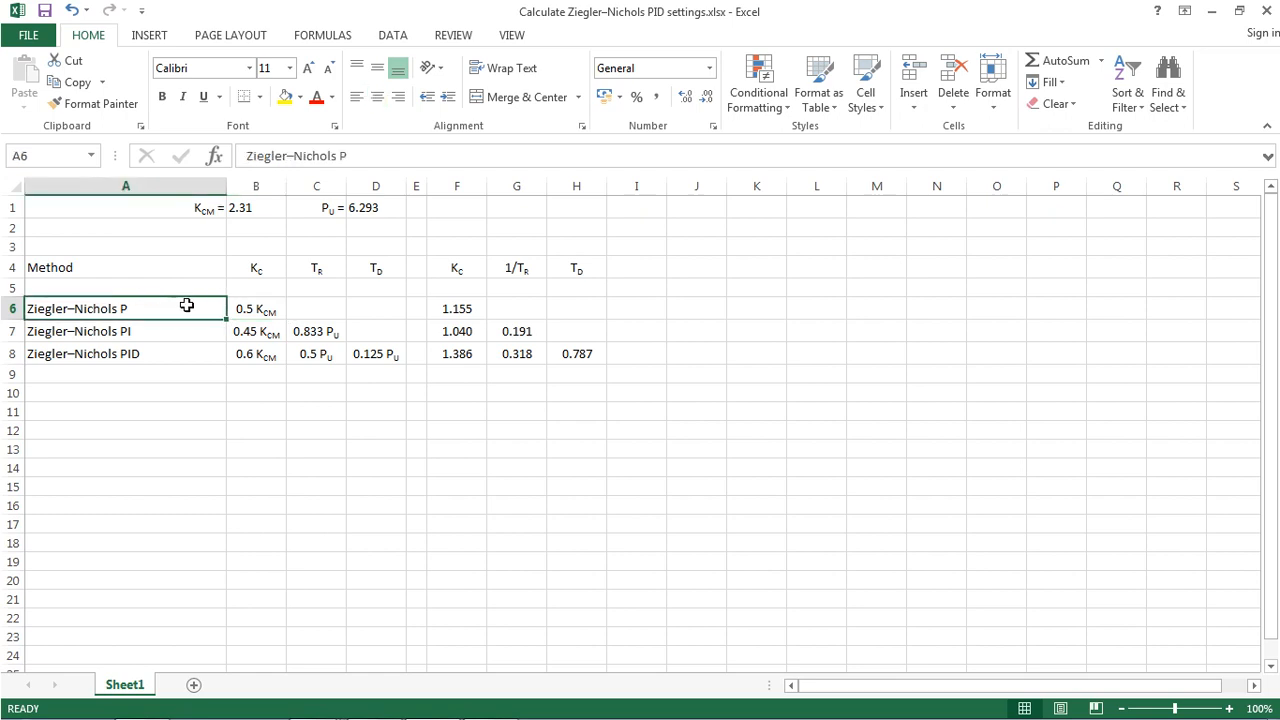
Check the PI reset rule, the TR/TD columns, and the PID Kc, 1/TR, TD formulas
{"action": "left_click", "coordinate": [256, 353]}
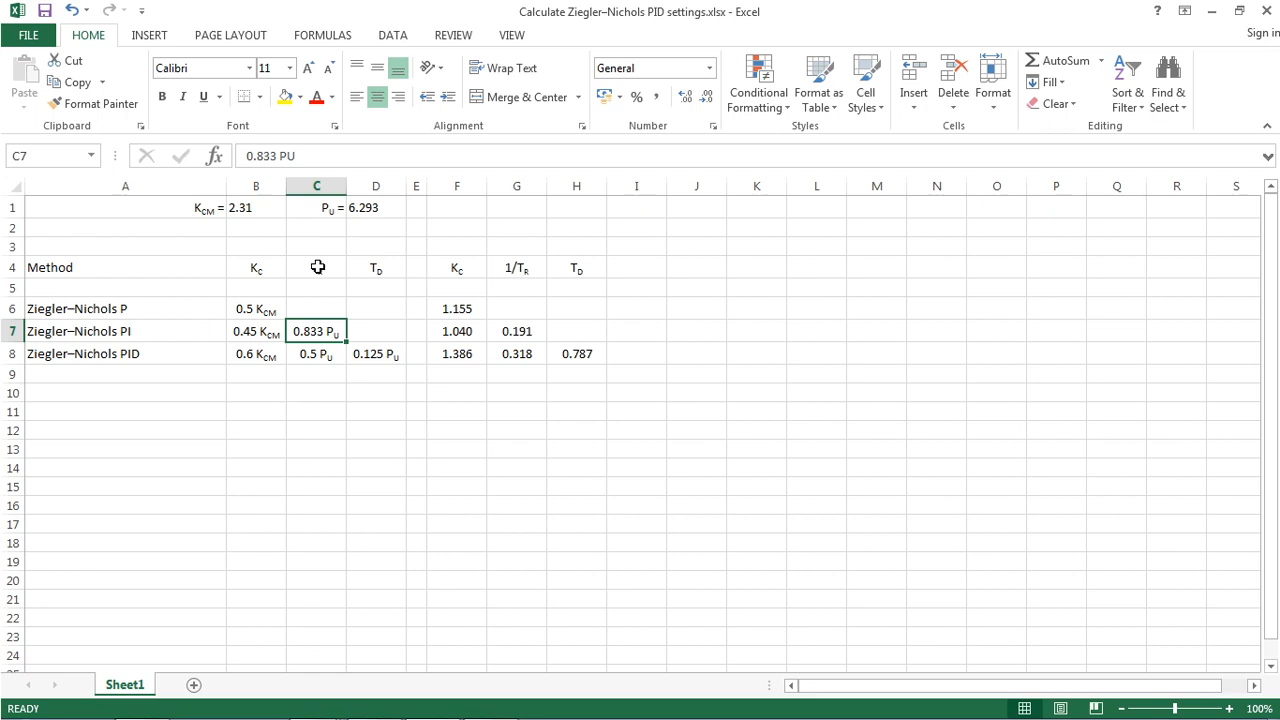
{"action": "left_click", "coordinate": [376, 267]}
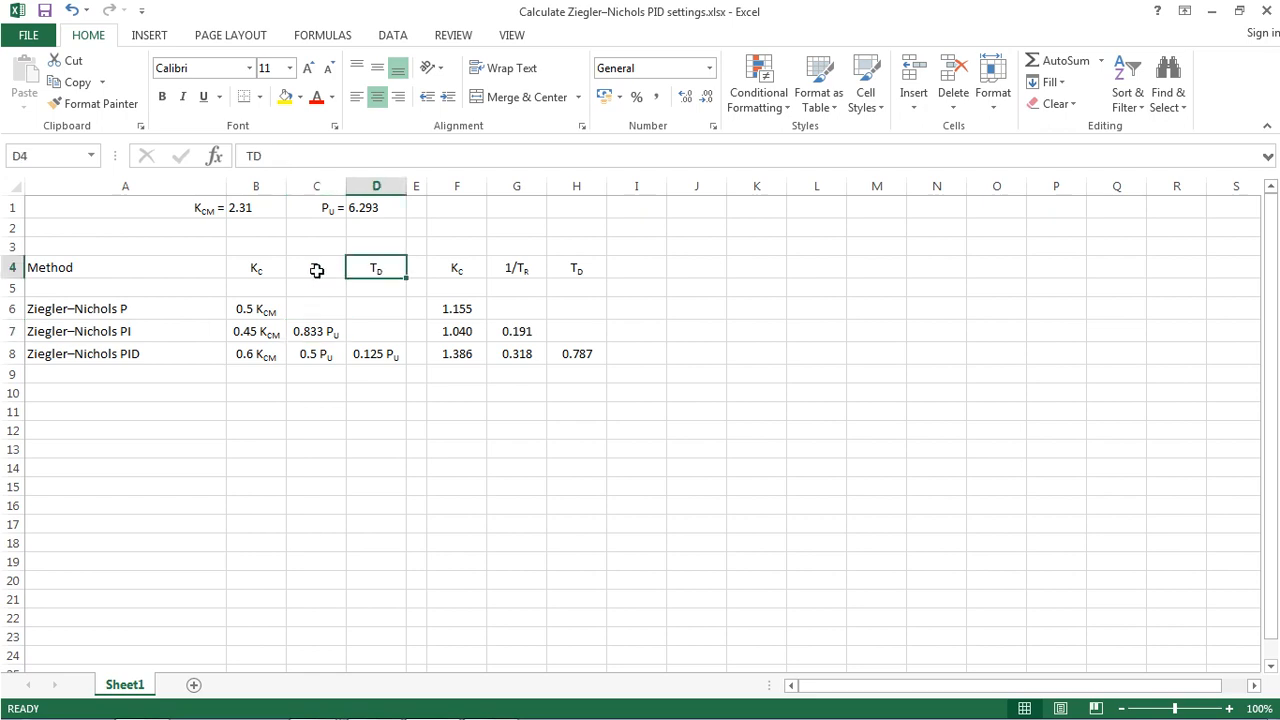
{"action": "left_click", "coordinate": [317, 267]}
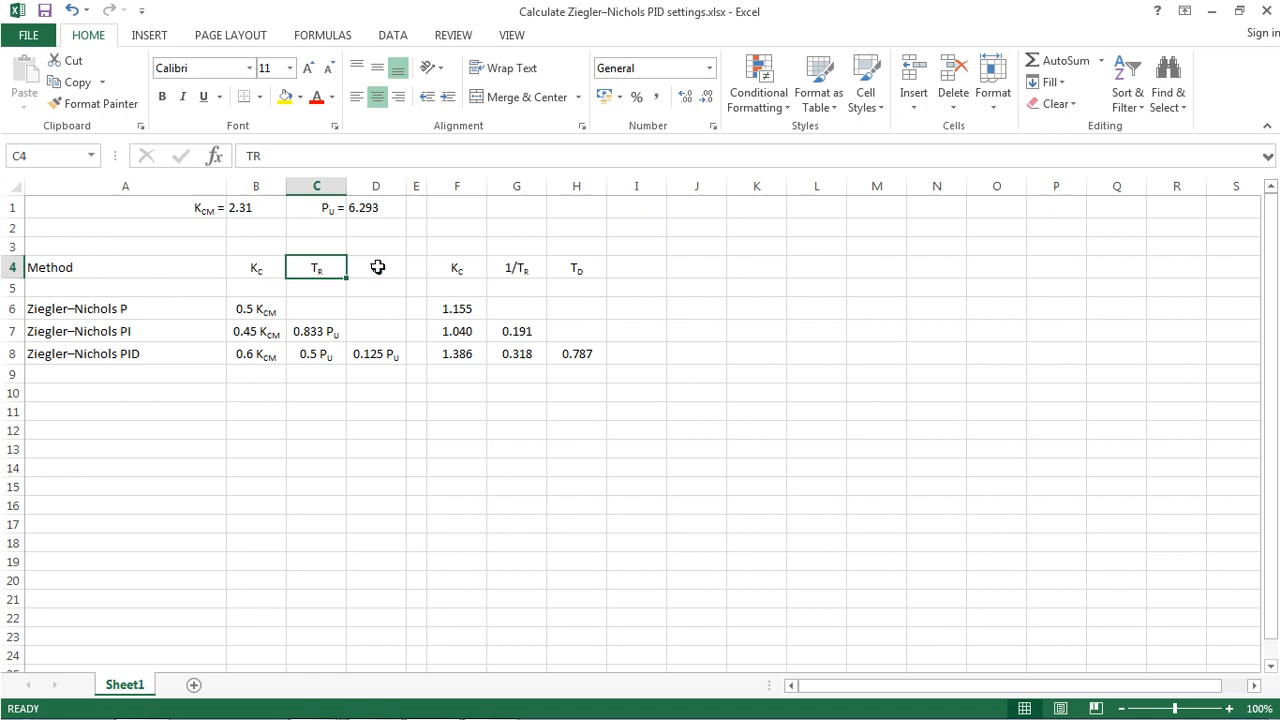
{"action": "left_click", "coordinate": [376, 267]}
{"action": "type", "text": "TD"}
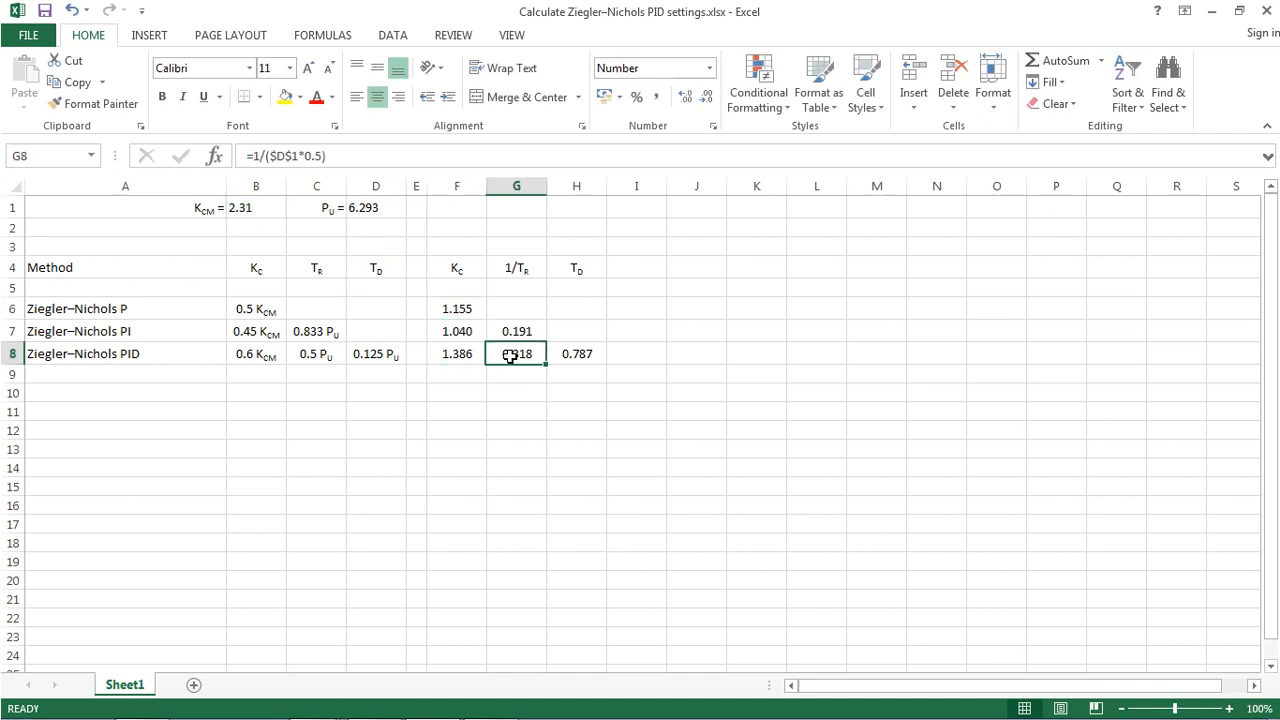
{"action": "left_click", "coordinate": [577, 353]}
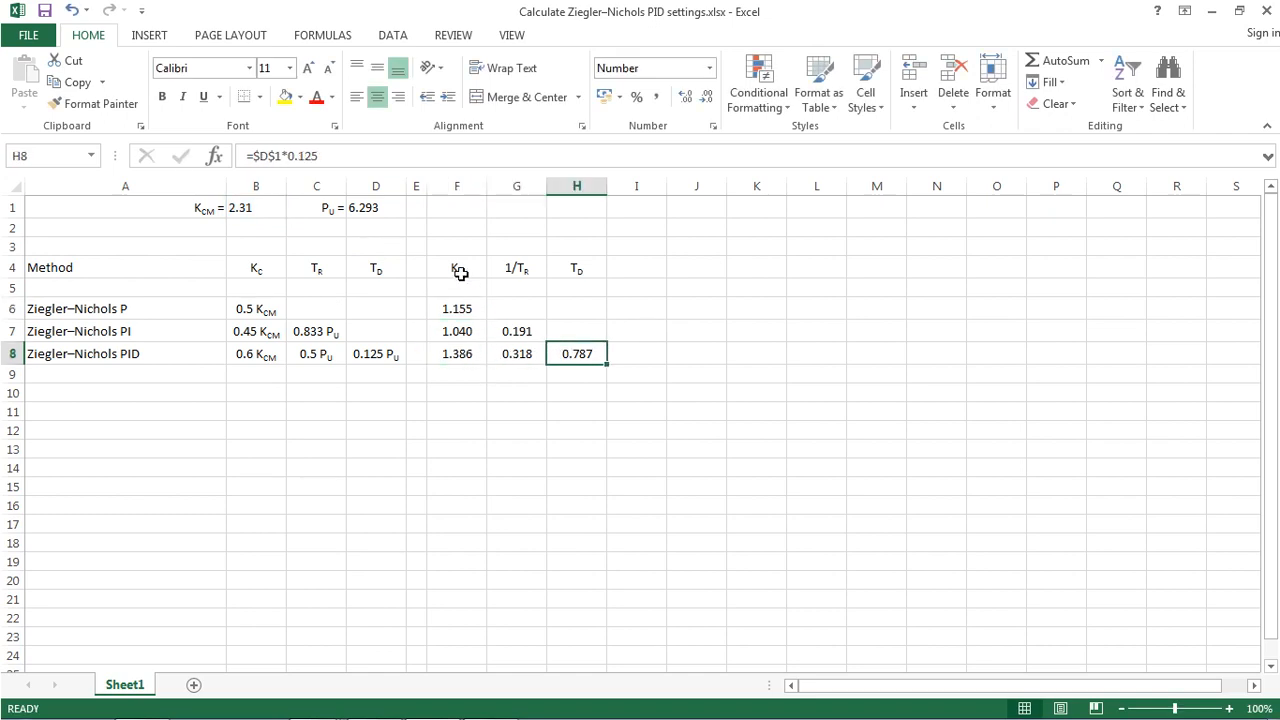
{"action": "left_click", "coordinate": [457, 353]}
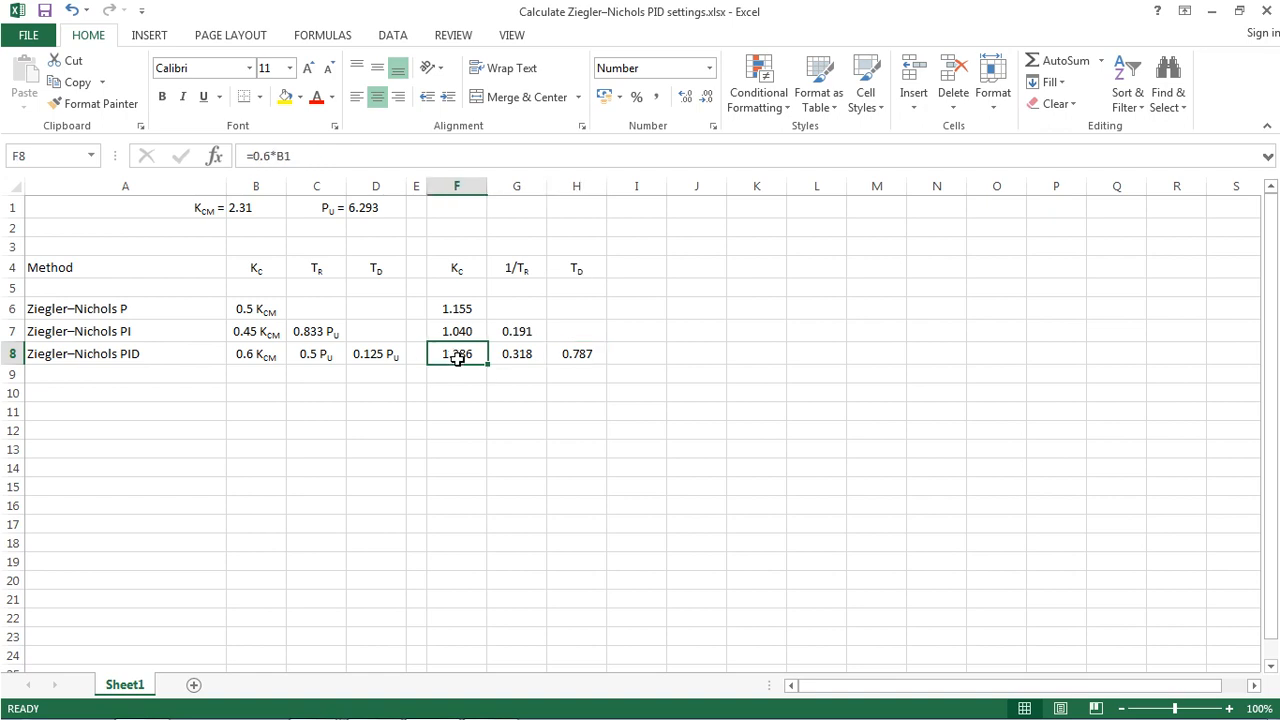
{"action": "left_click", "coordinate": [516, 267]}
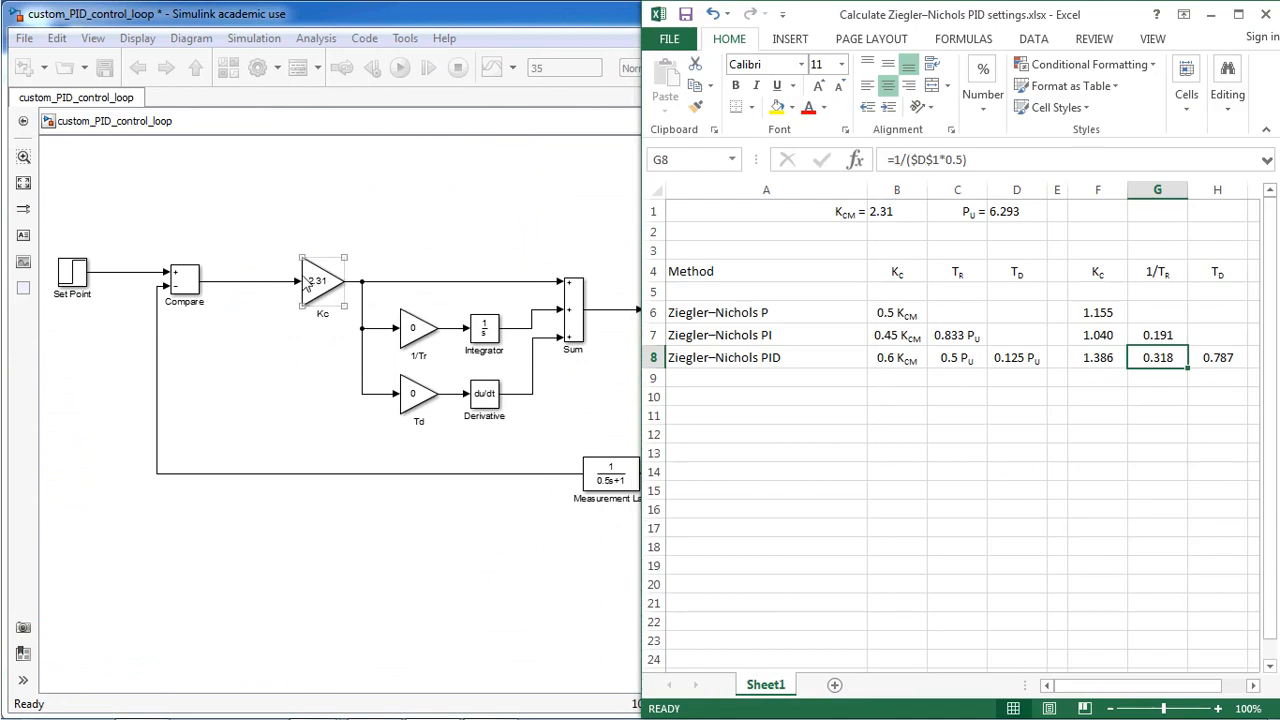
Change the Kc Gain block from 2.31 to 1.386, reading the value from Excel
{"action": "double_click", "coordinate": [322, 283]}
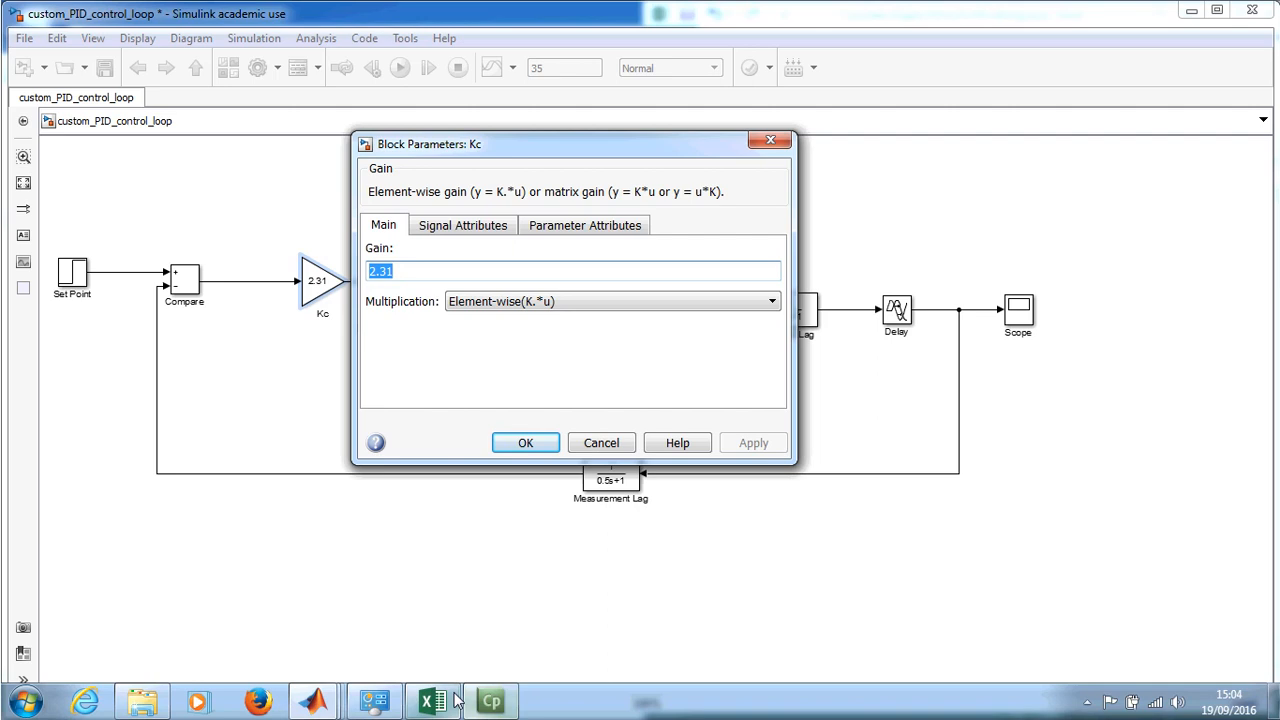
{"action": "left_click", "coordinate": [432, 700]}
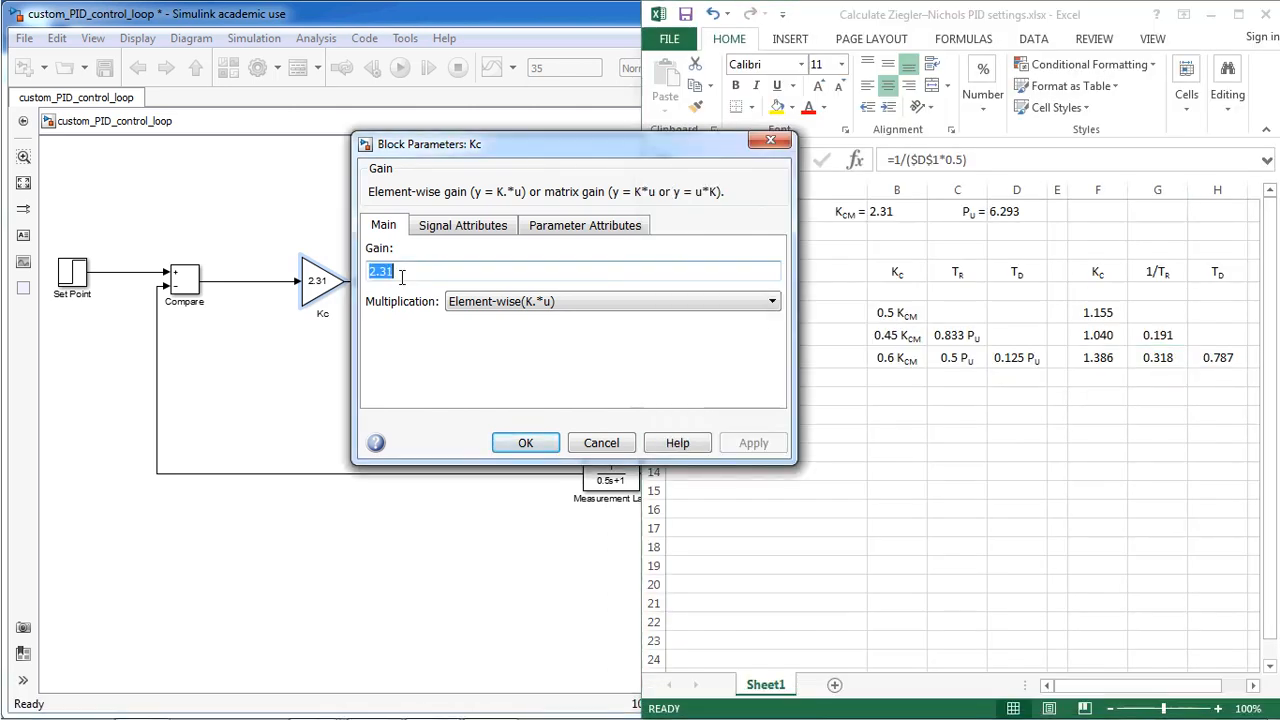
{"action": "type", "text": "1."}
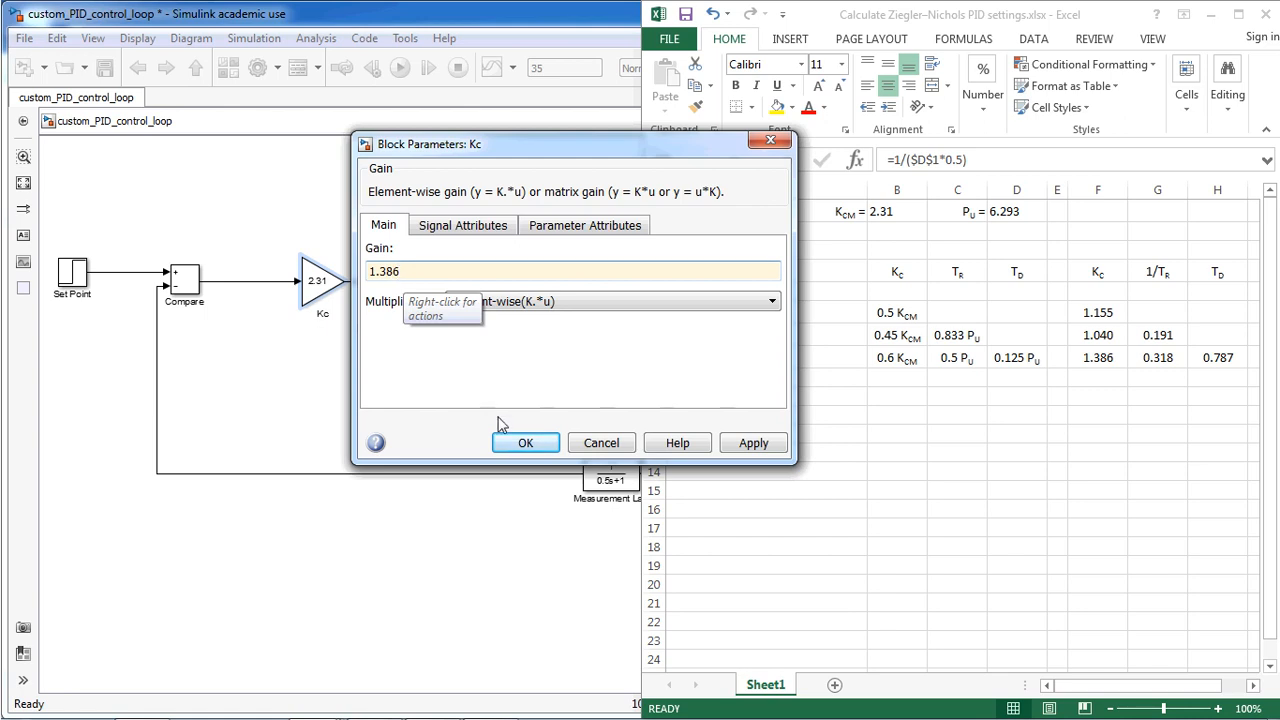
{"action": "left_click", "coordinate": [525, 443]}
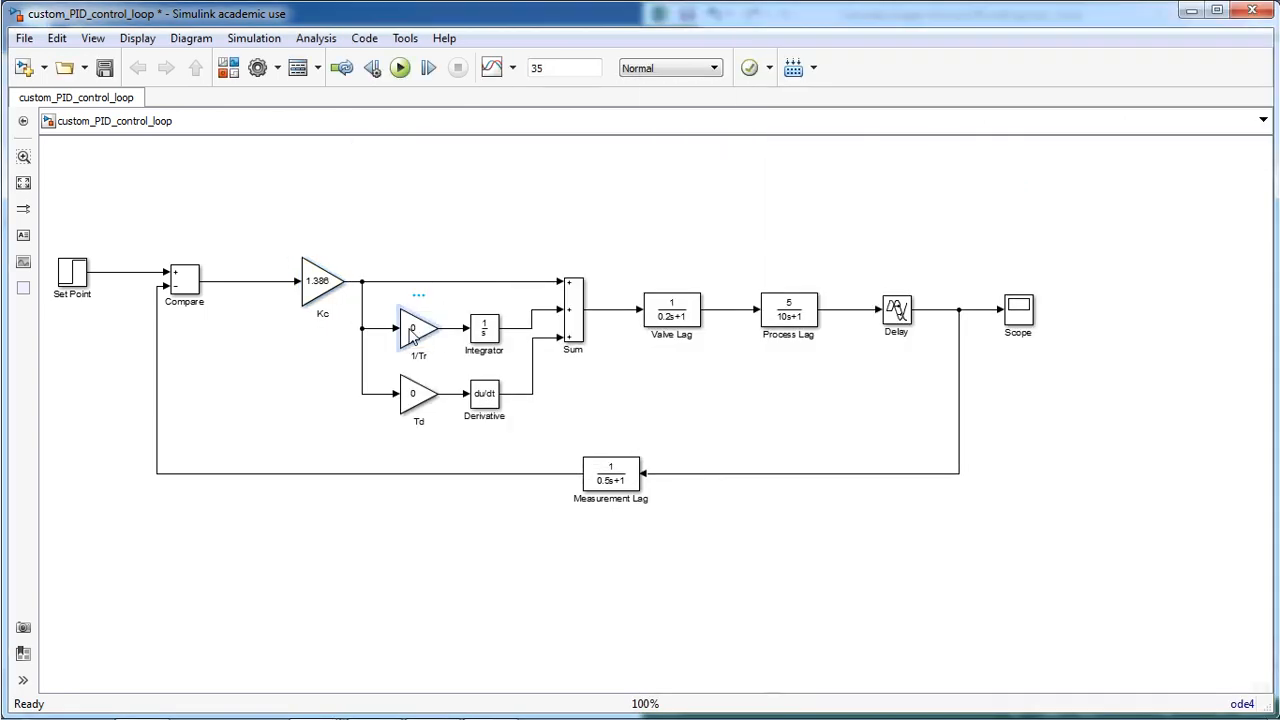
Enter 0.318 in the 1/Tr Gain block and 0.787 in the Td Gain block
{"action": "double_click", "coordinate": [418, 328]}
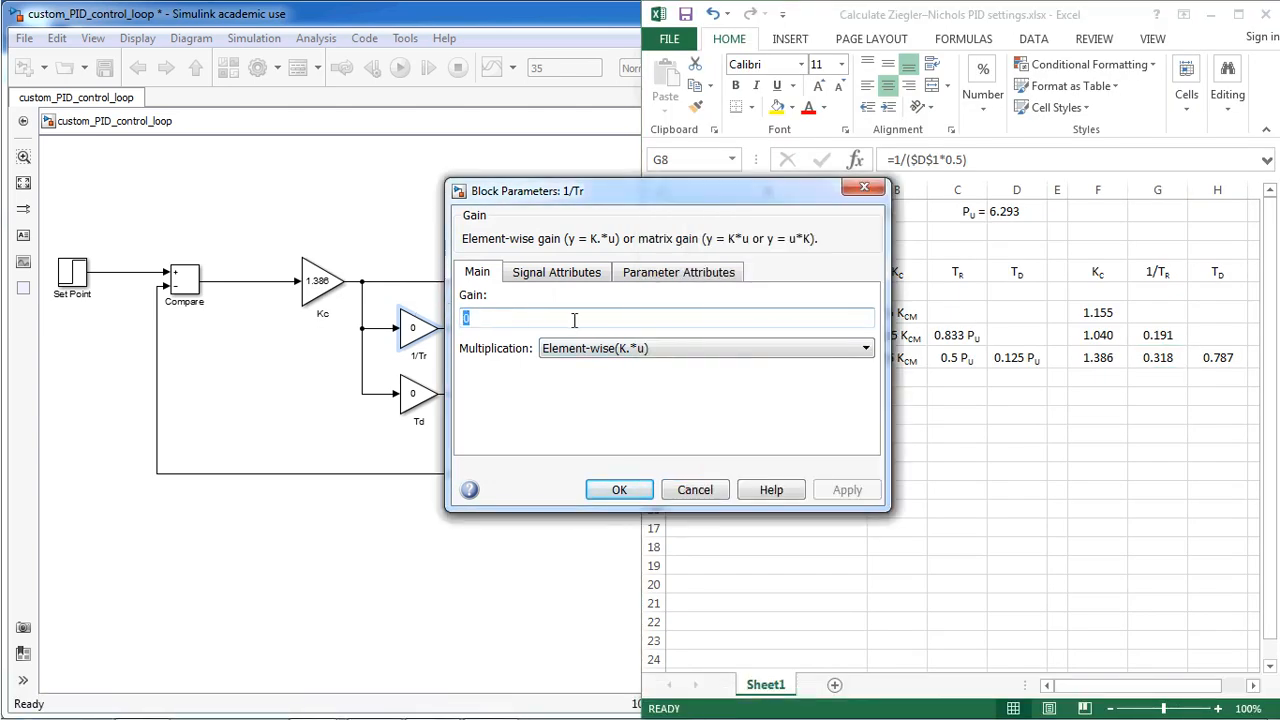
{"action": "type", "text": "0.318"}
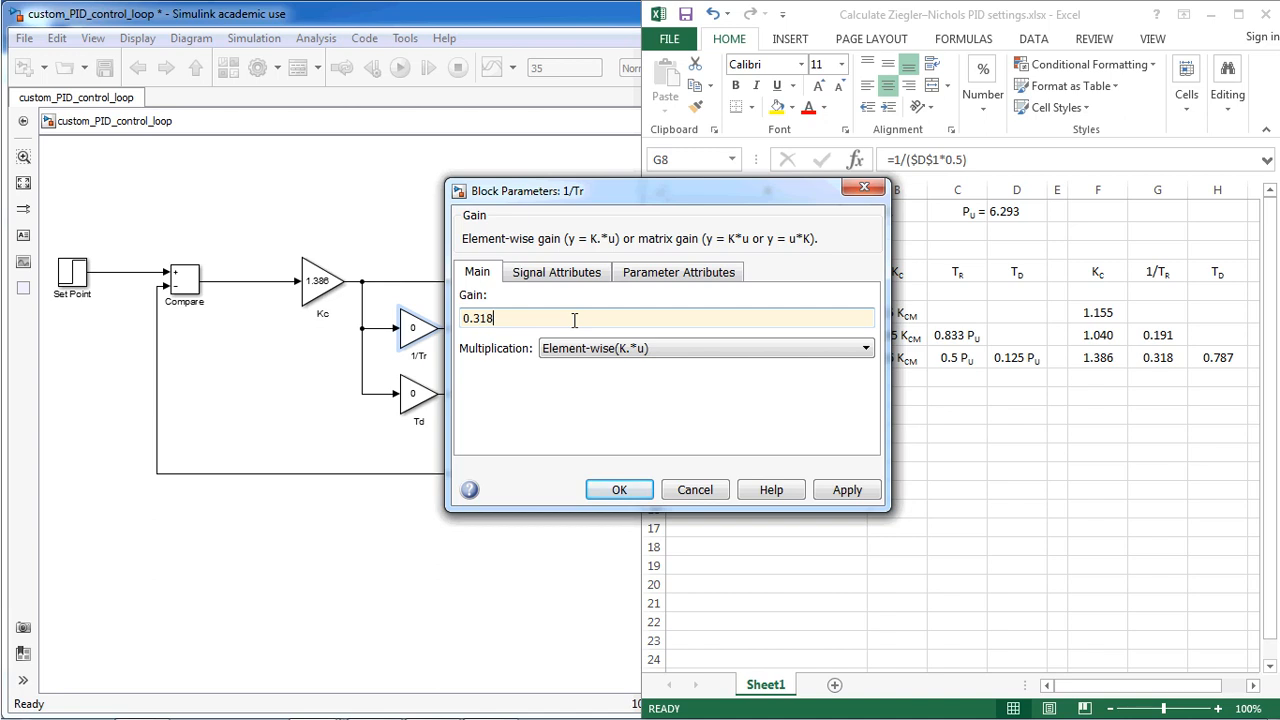
{"action": "left_click", "coordinate": [619, 489]}
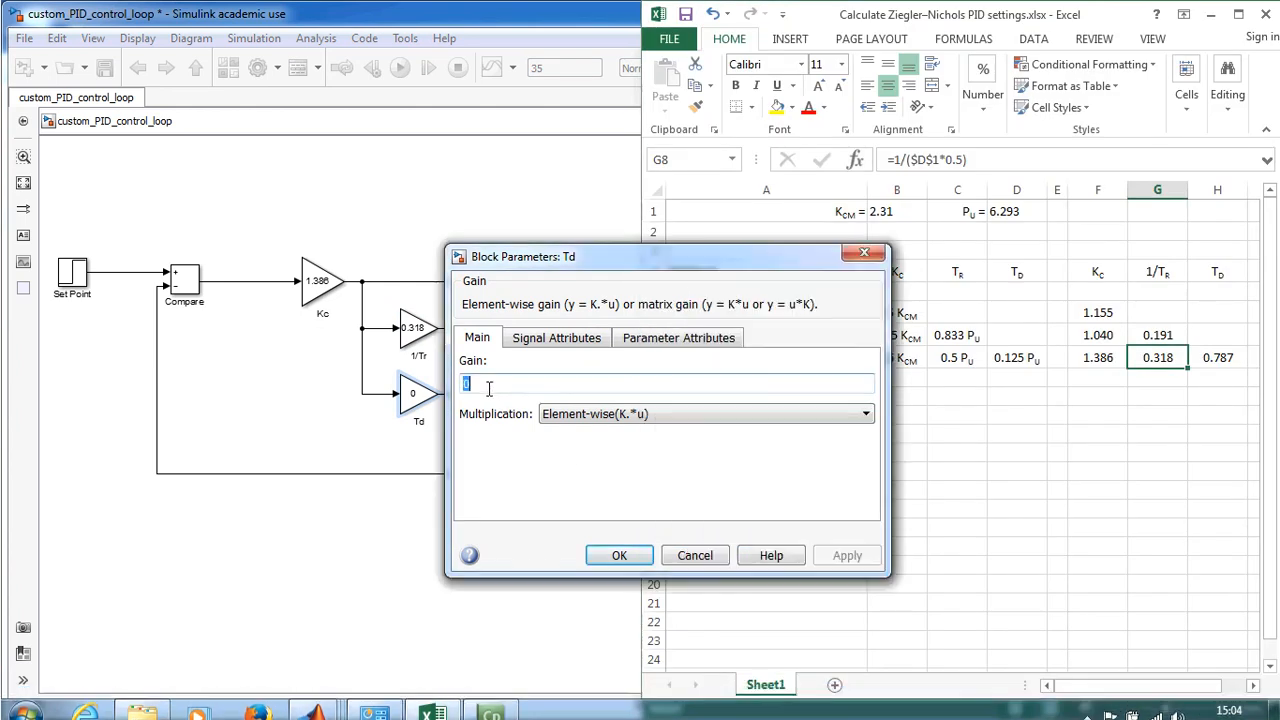
{"action": "type", "text": "0.787"}
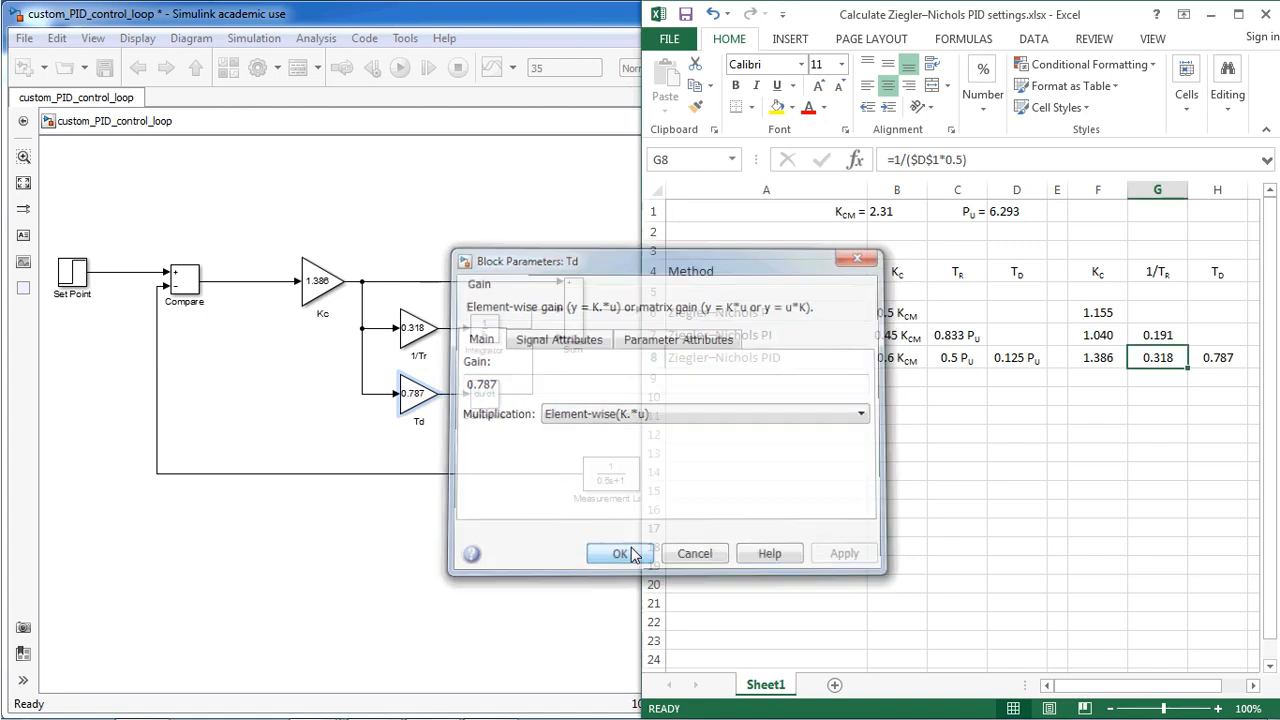
{"action": "left_click", "coordinate": [620, 553]}
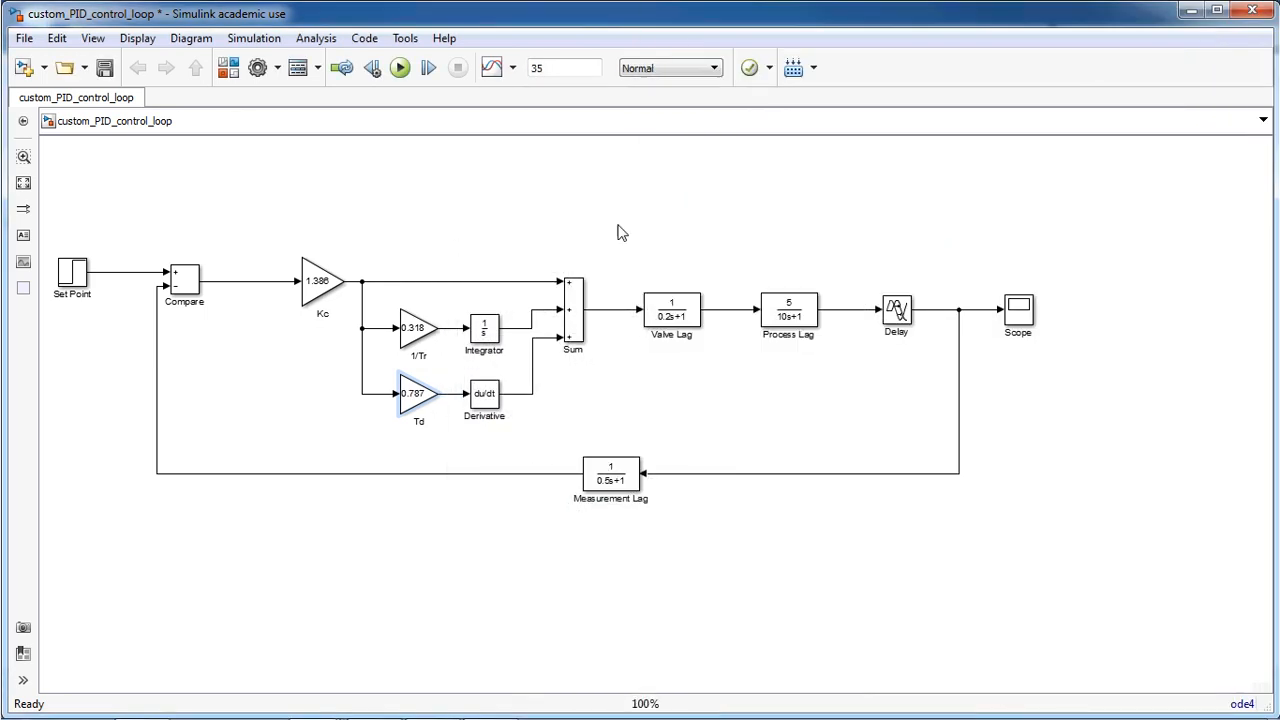
Run the simulation of the PID loop with the Ziegler–Nichols gains
{"action": "left_click", "coordinate": [399, 67]}
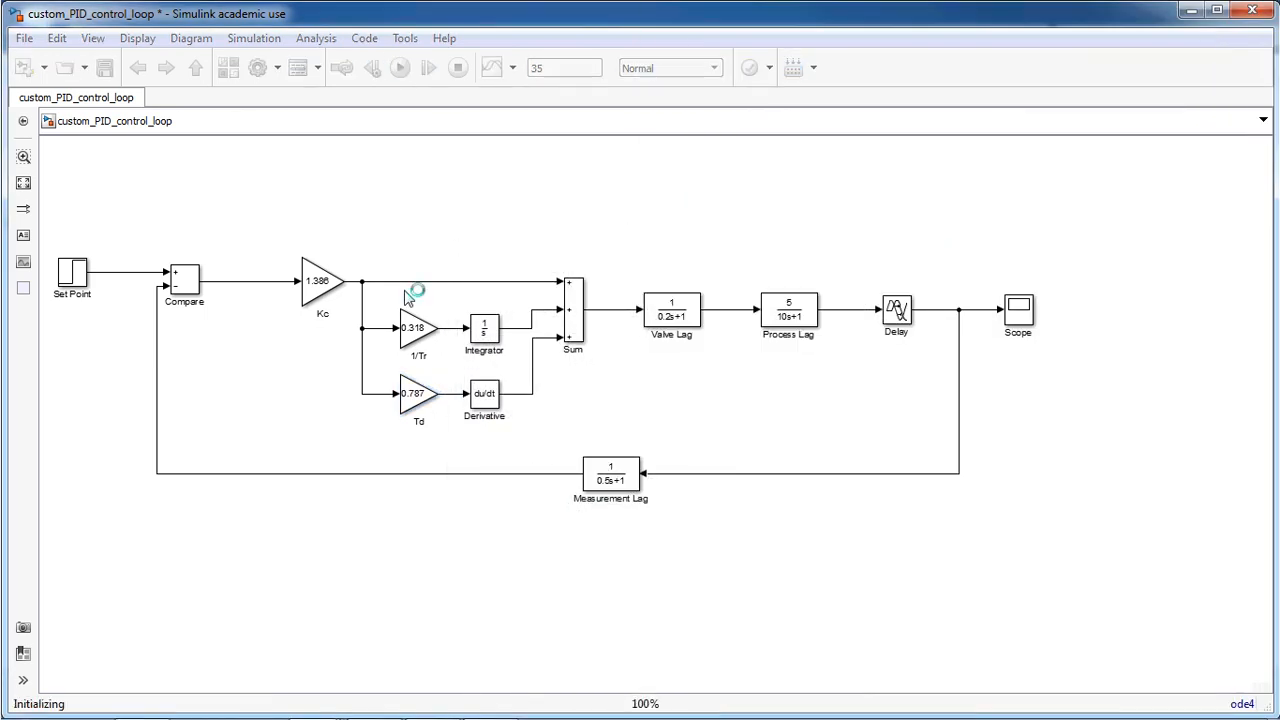
{"action": "left_click", "coordinate": [399, 67]}
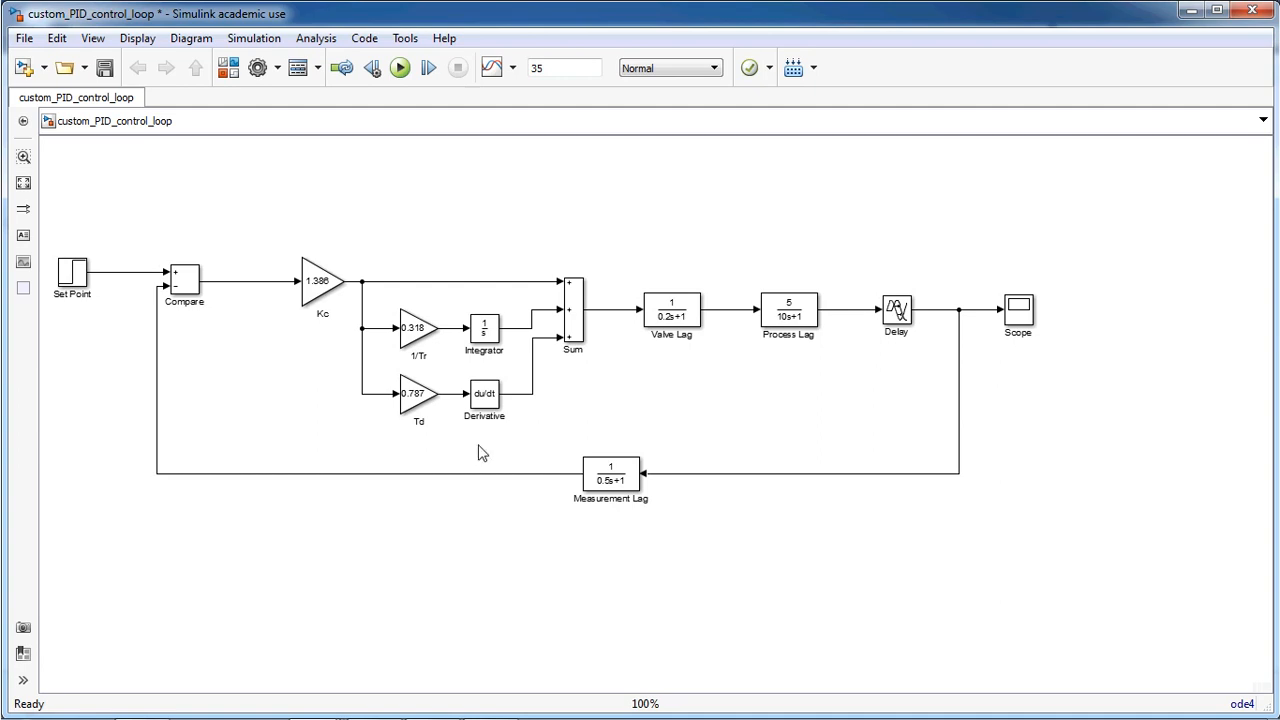
{"action": "mouse_move", "coordinate": [350, 231]}
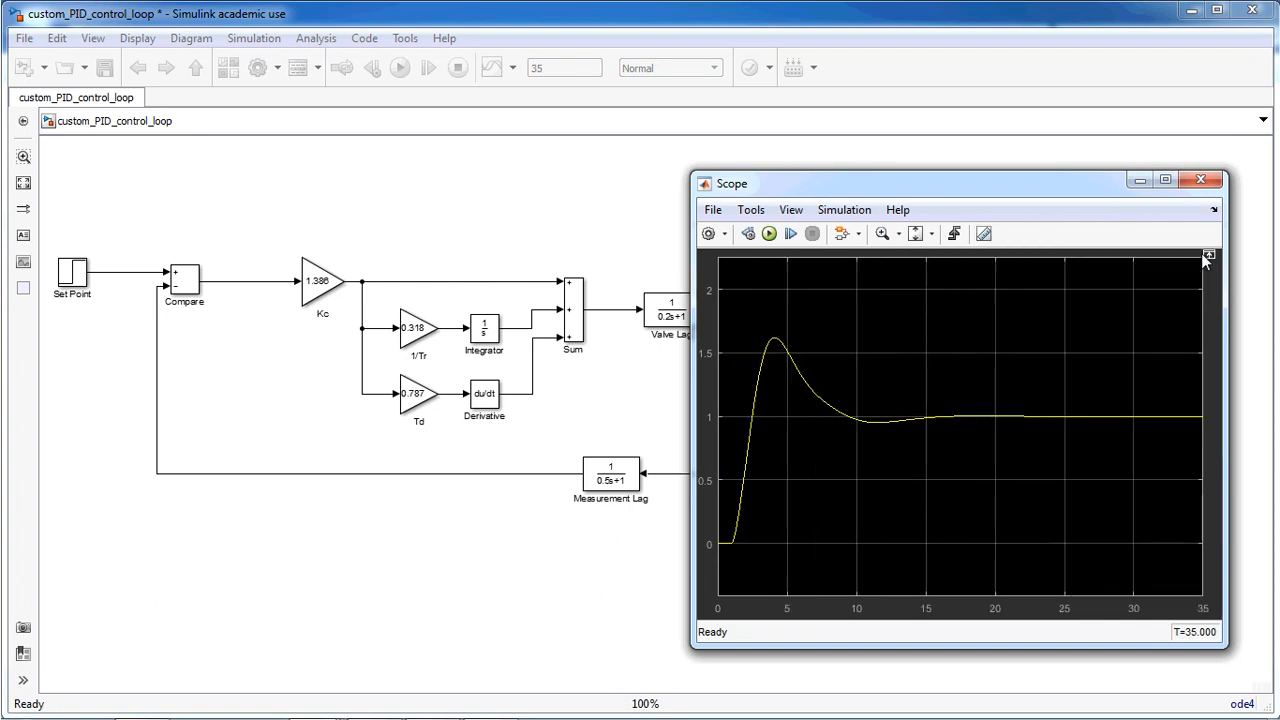
{"action": "mouse_move", "coordinate": [1115, 418]}
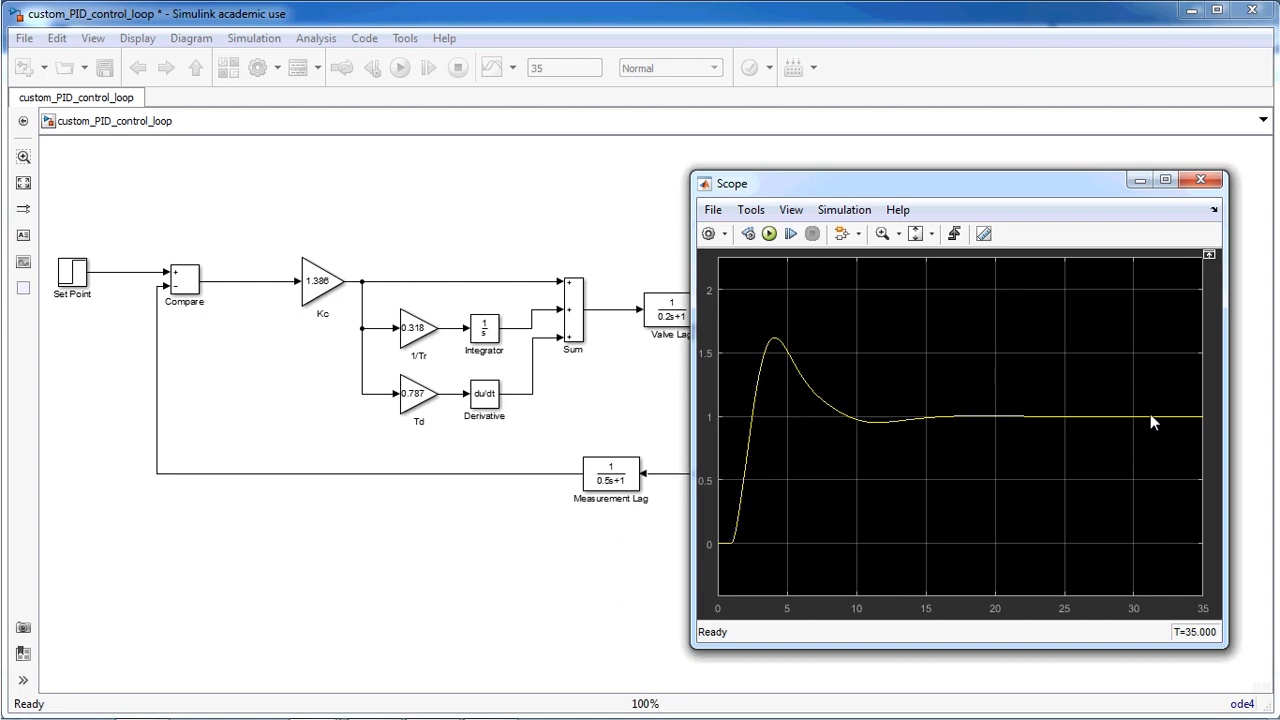
{"action": "mouse_move", "coordinate": [772, 348]}
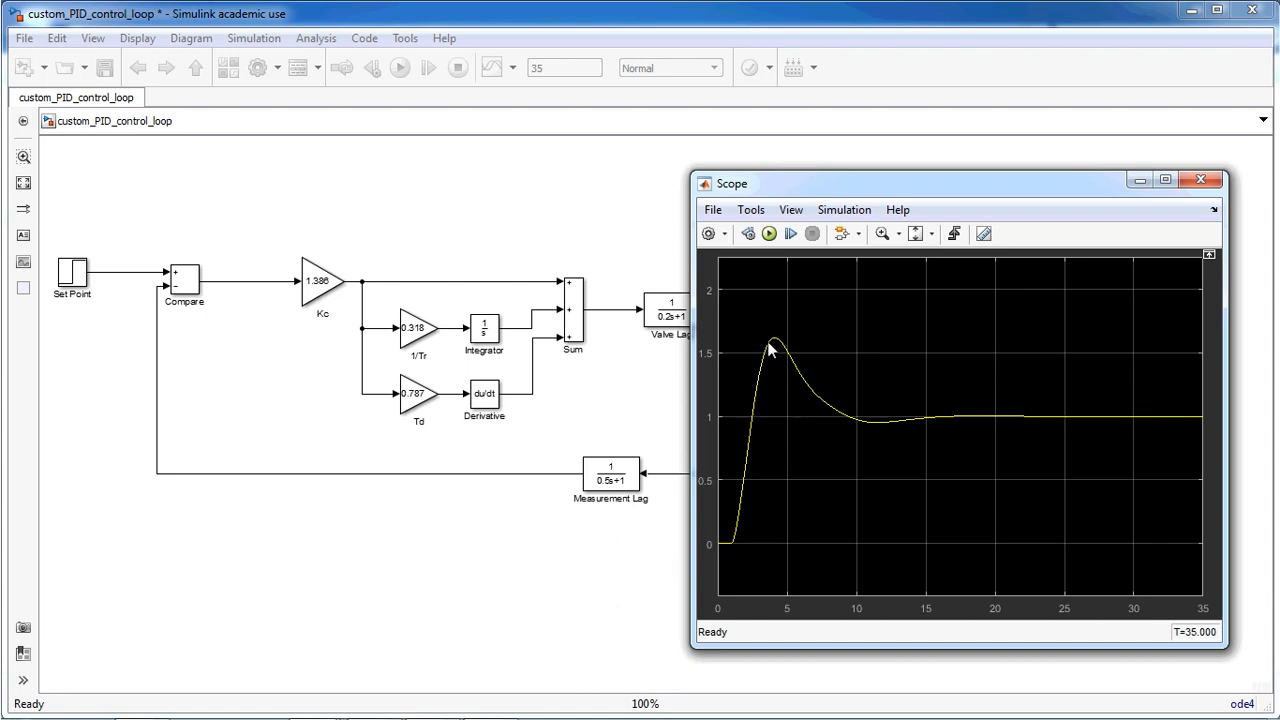
{"action": "mouse_move", "coordinate": [1015, 433]}
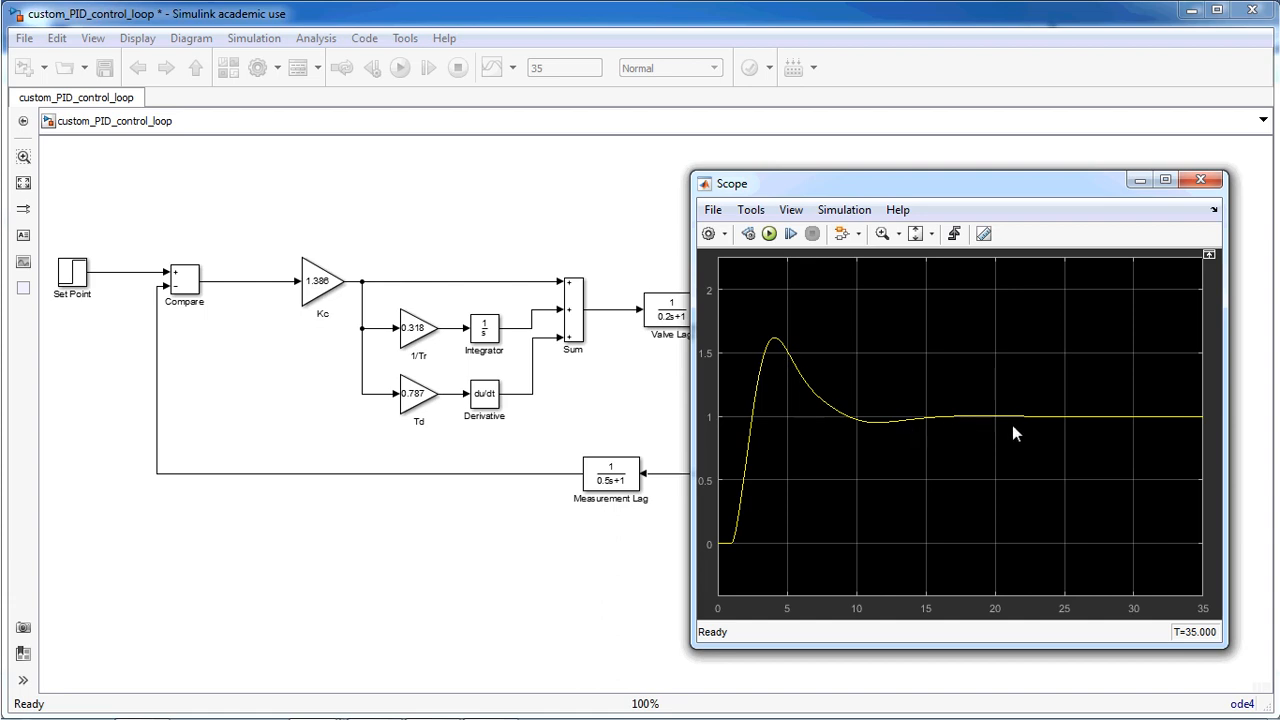